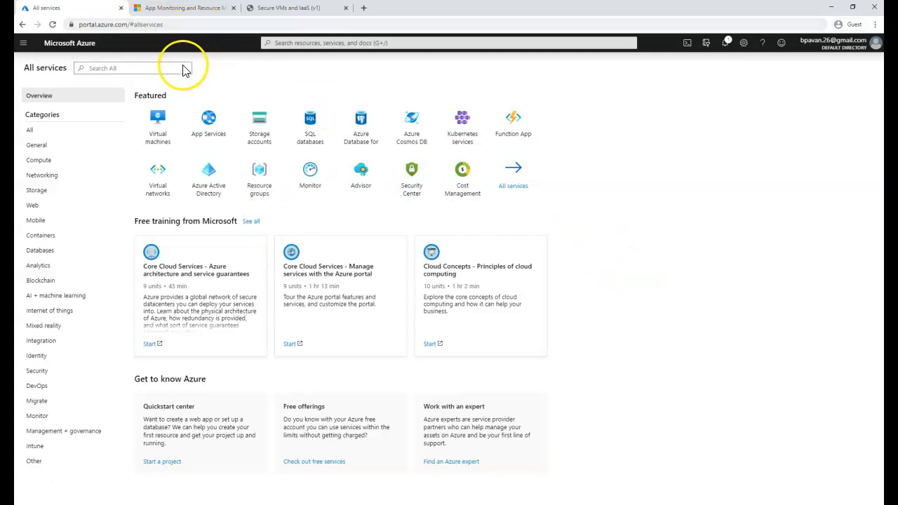
- Briefly show and dismiss the portal navigation menu from the home page
left_click(180, 8)
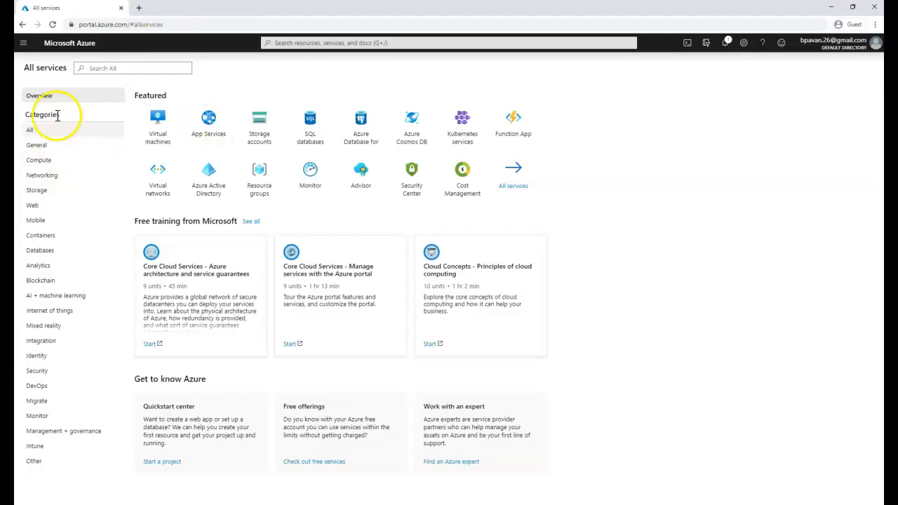
left_click(22, 42)
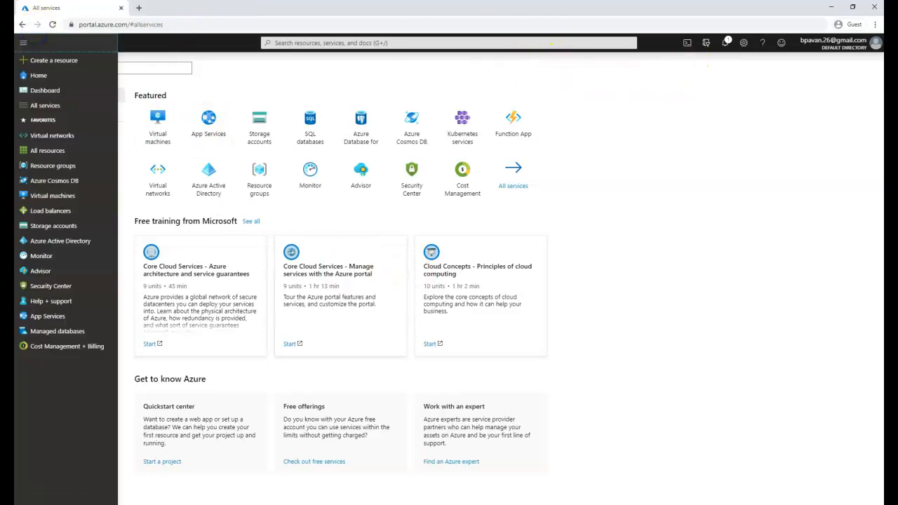
left_click(22, 42)
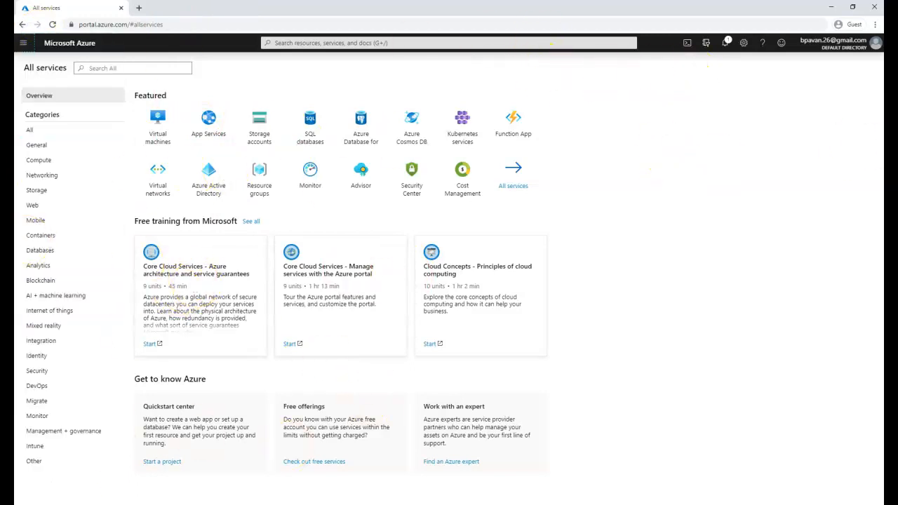
mouse_move(166, 302)
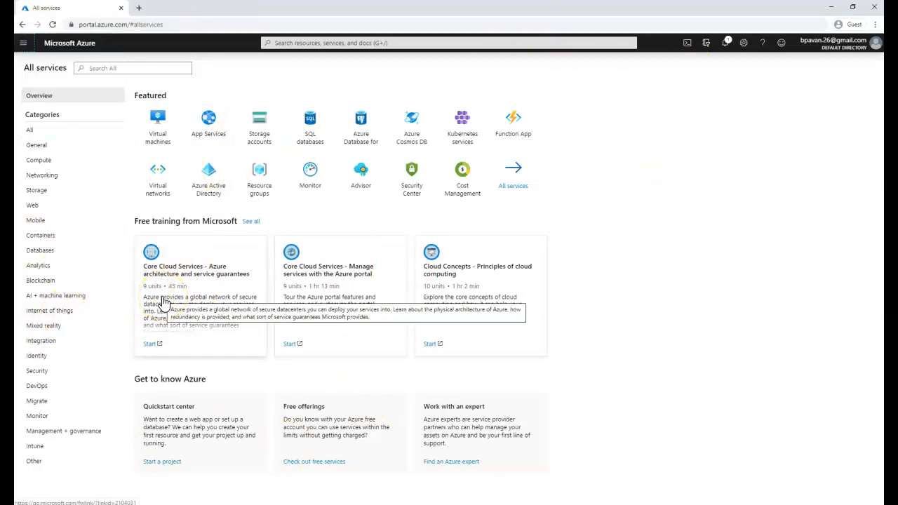
- View the Virtual machines list from Featured, then return to the portal Home page
left_click(157, 118)
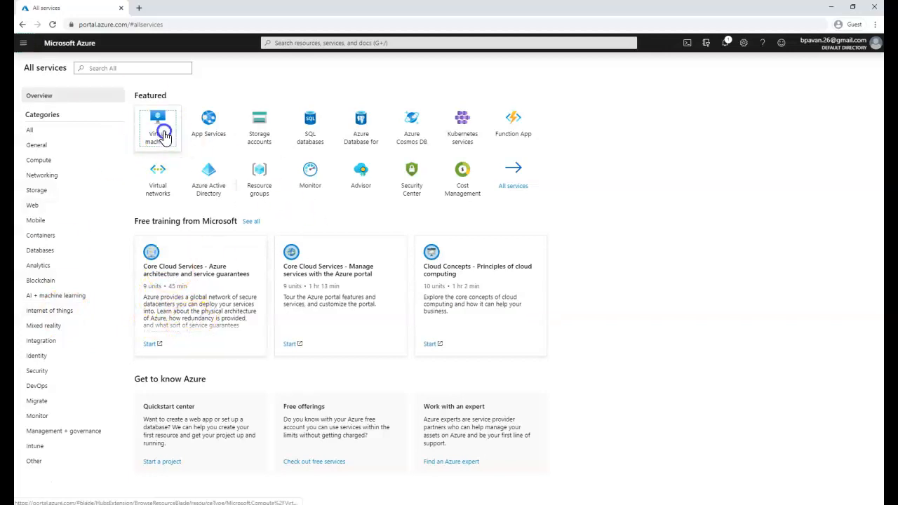
left_click(157, 126)
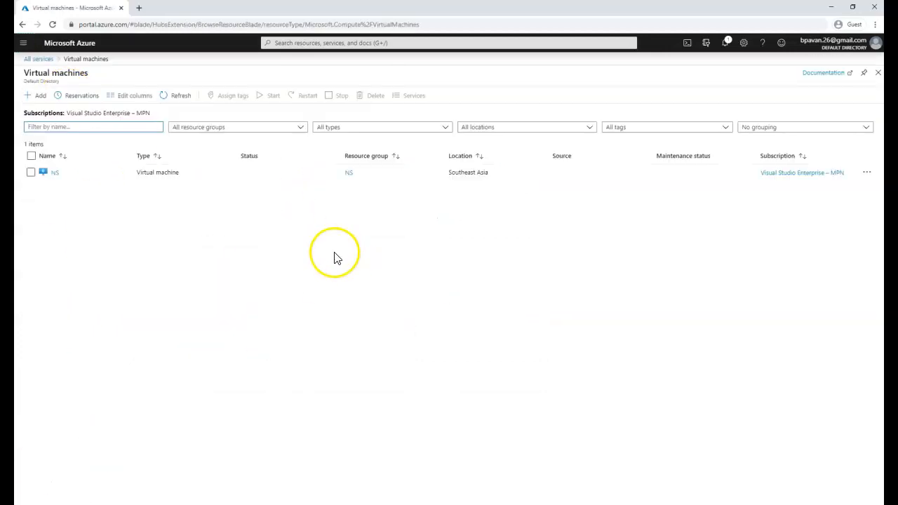
left_click(68, 42)
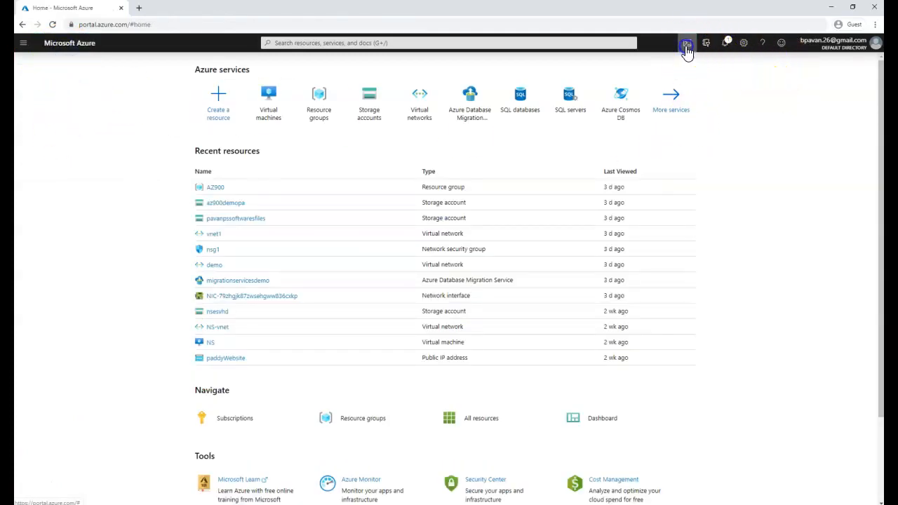
- Start a Bash Cloud Shell session and choose PowerShell from the shell dropdown
left_click(687, 42)
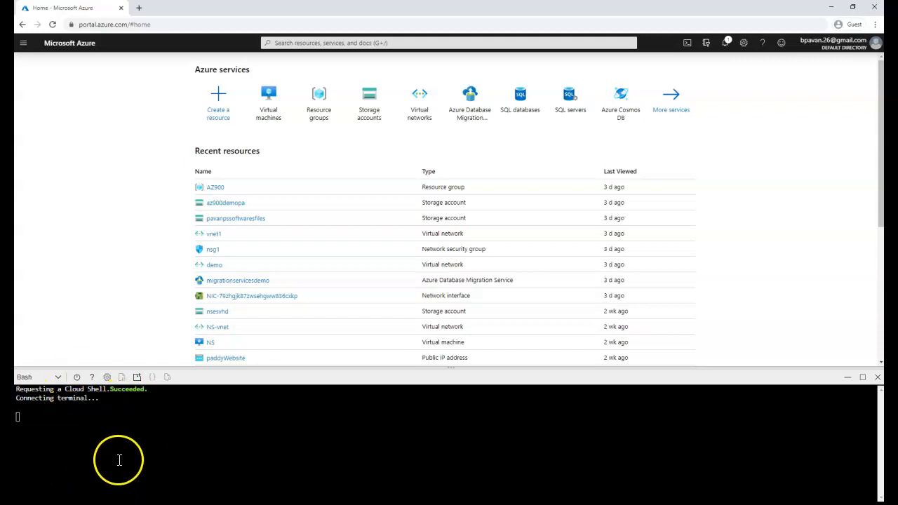
mouse_move(140, 63)
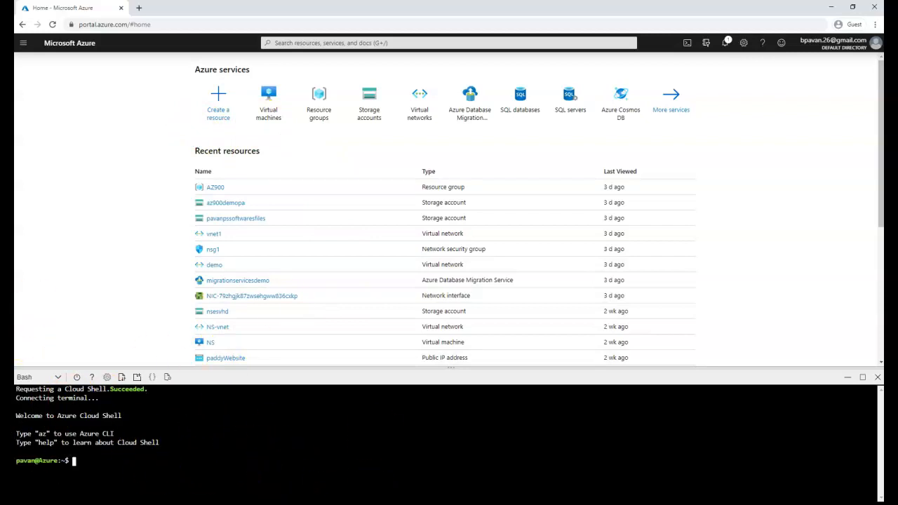
left_click(56, 376)
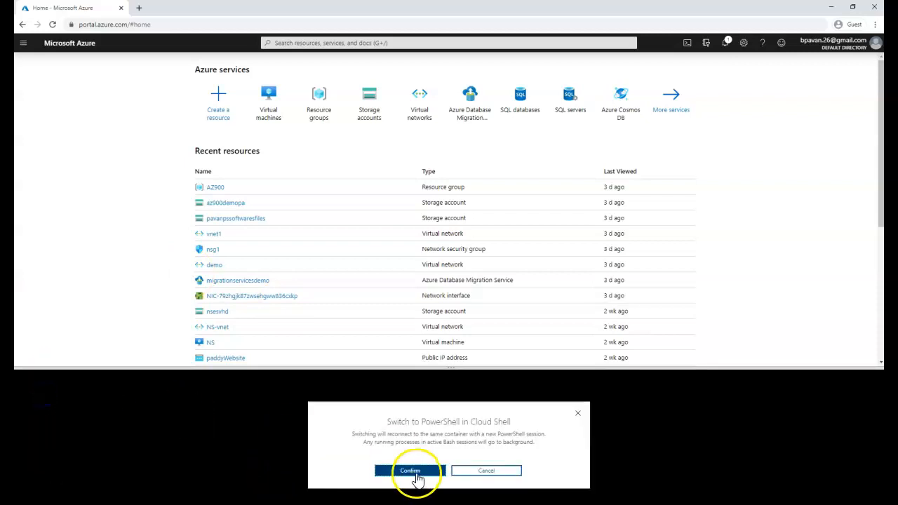
- Confirm the switch to PowerShell, reach the PS Azure prompt, then show the portal menu
left_click(409, 470)
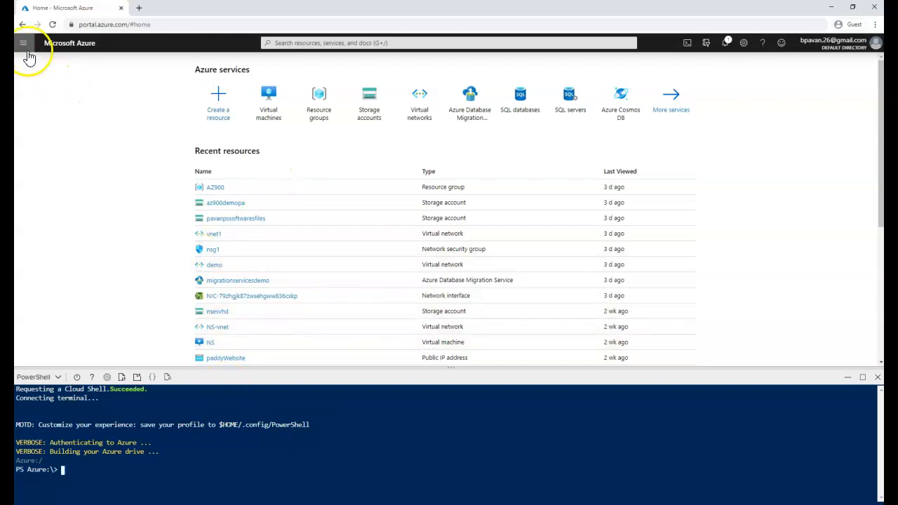
left_click(22, 42)
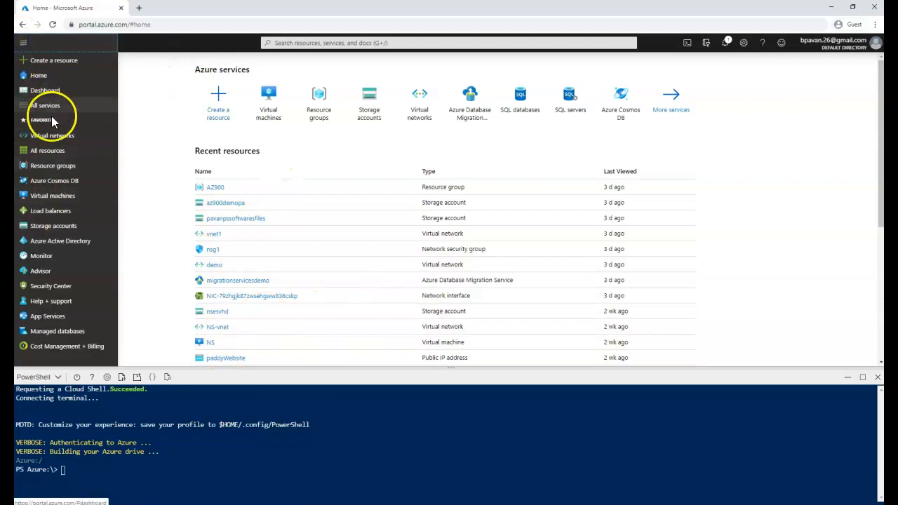